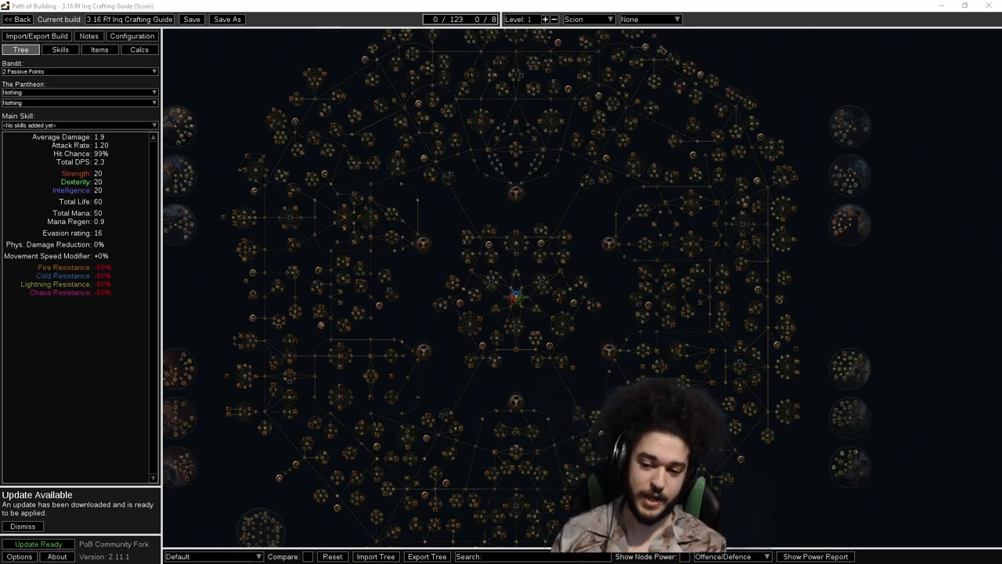
- View the 3.16 RF Inquisitor build's notes with crafting guides for each gear slot
left_click(88, 36)
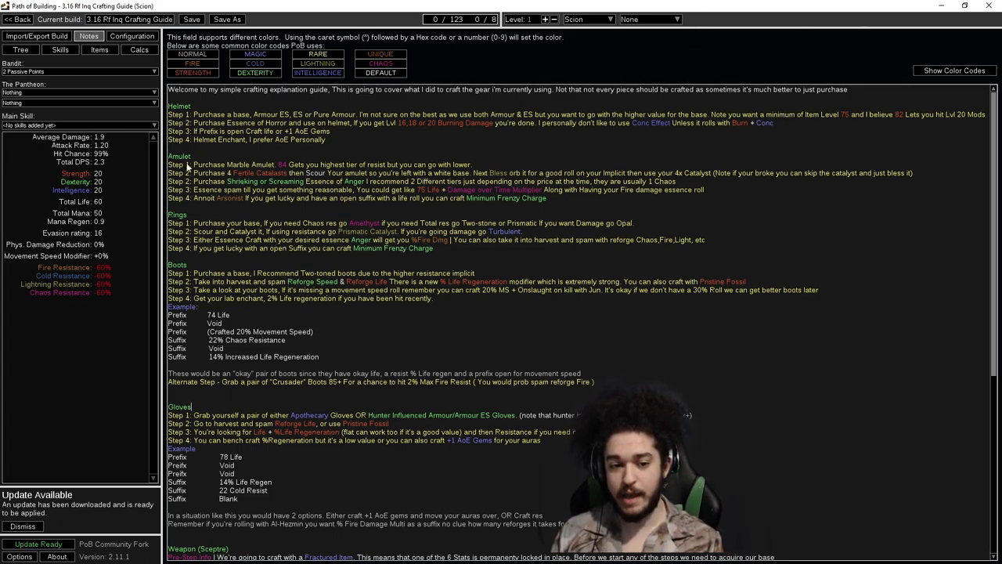
scroll("down", 3)
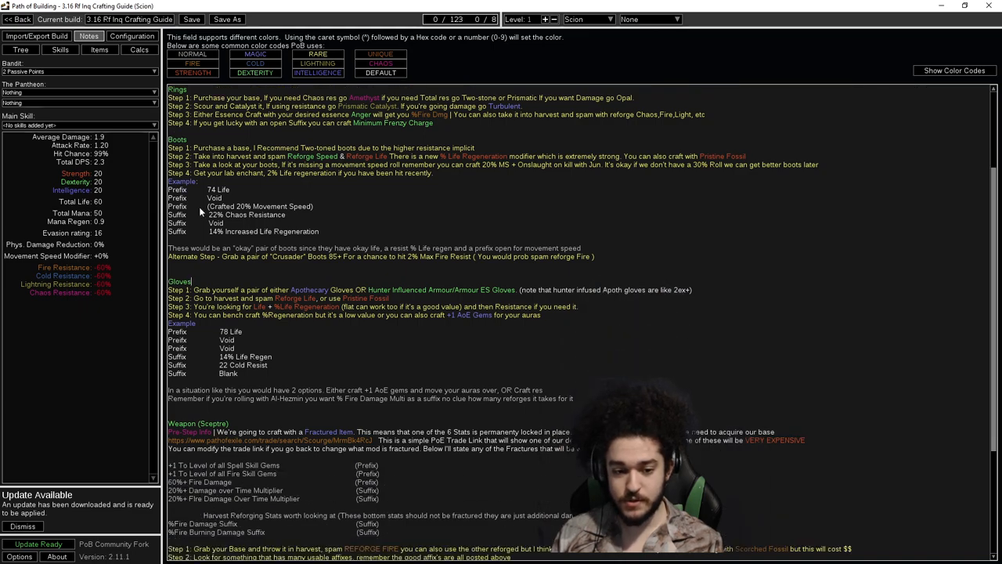
scroll("down", 3)
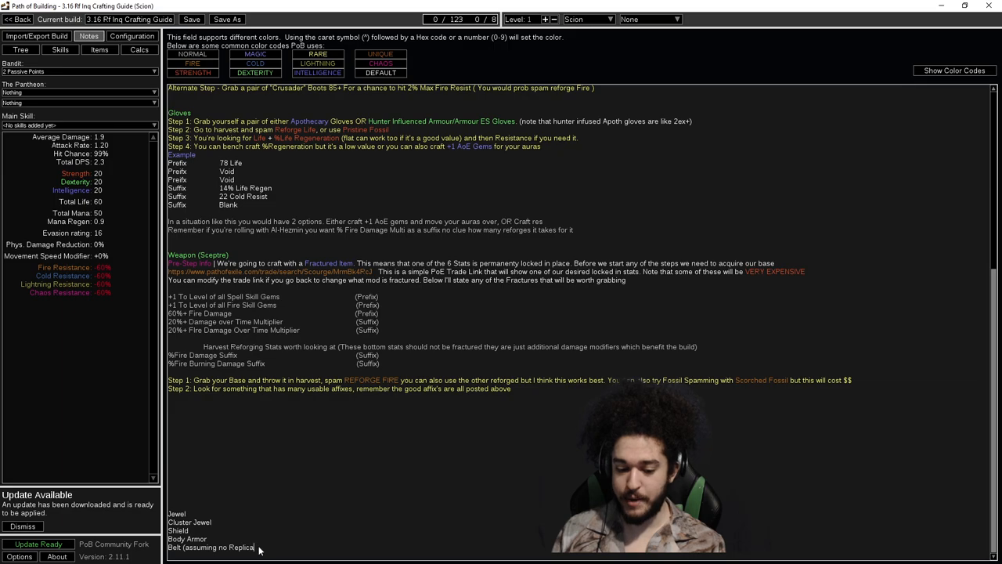
double_click(212, 547)
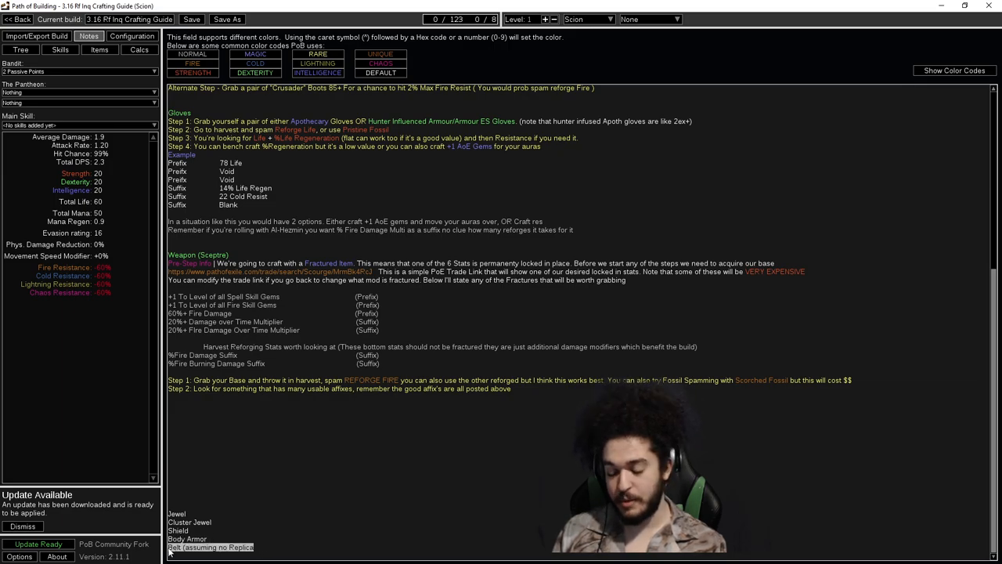
mouse_move(251, 556)
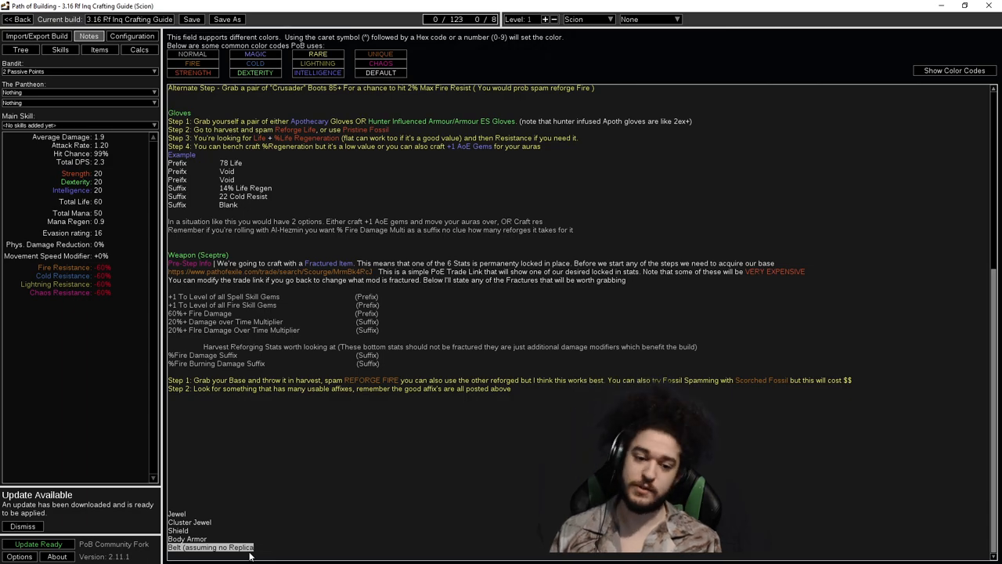
scroll("up", 3)
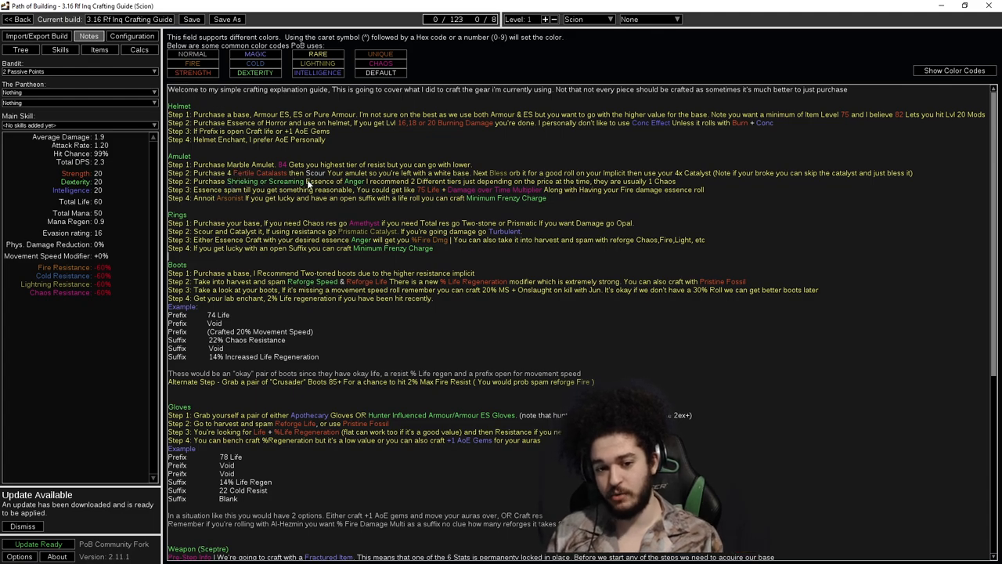
mouse_move(710, 195)
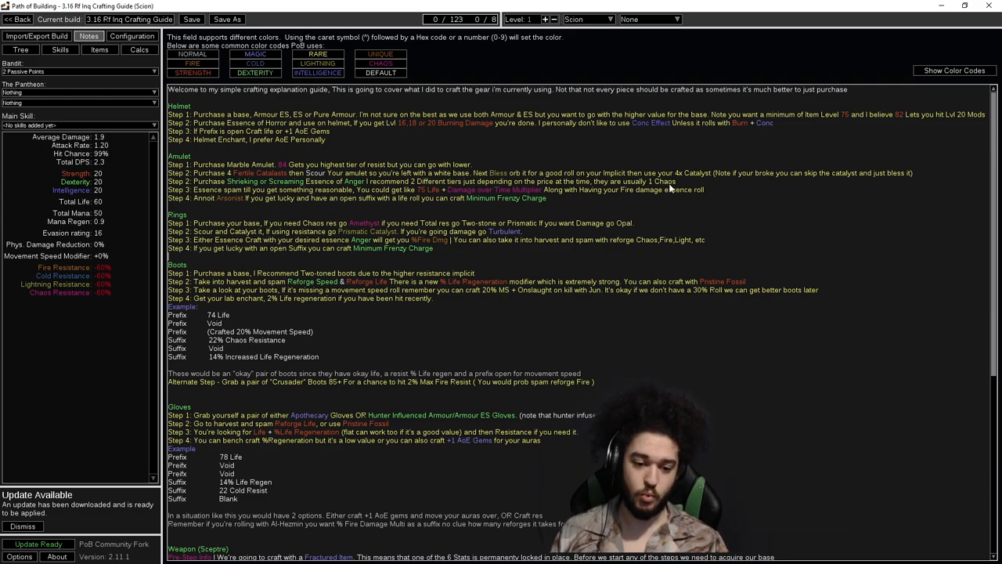
scroll("down", 3)
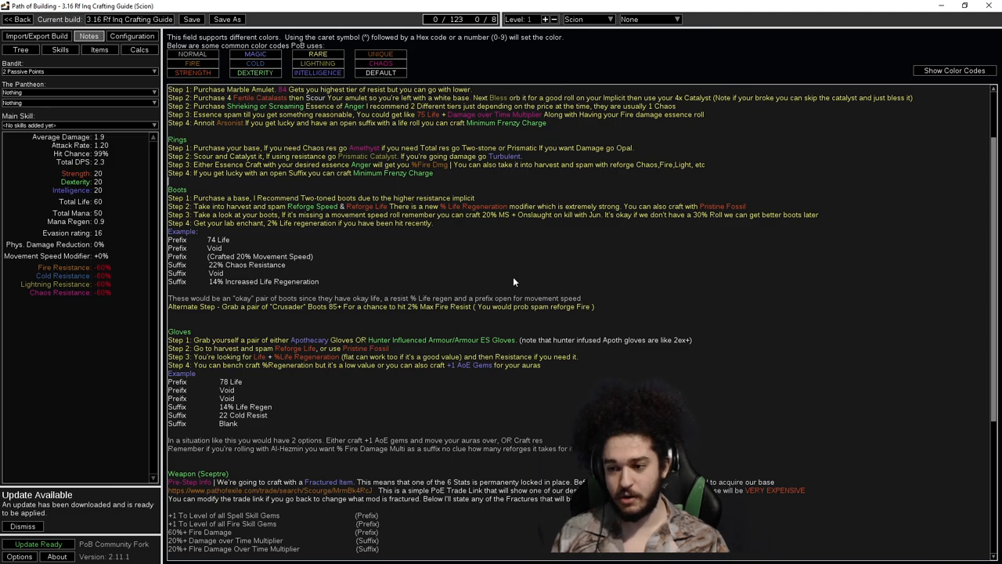
mouse_move(539, 225)
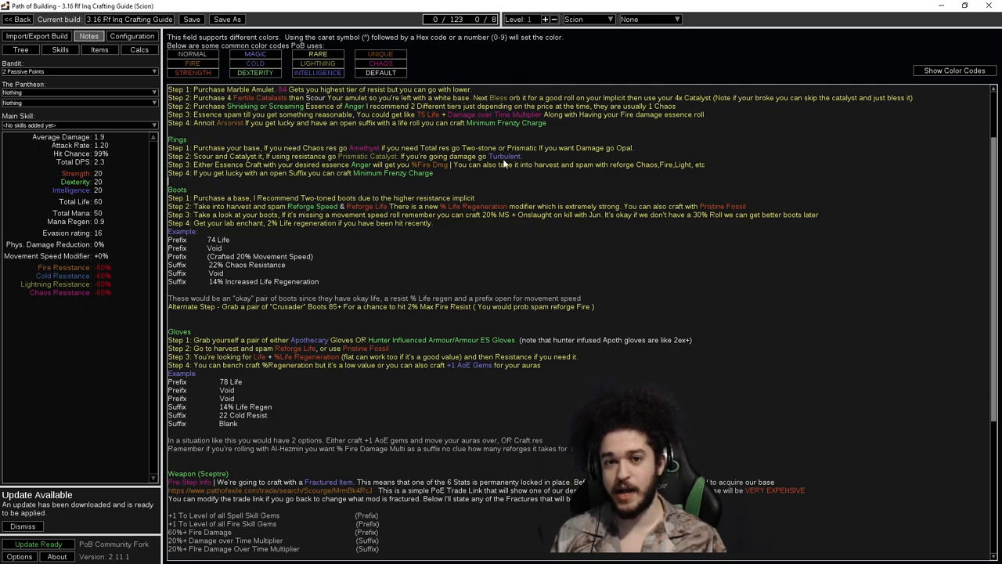
mouse_move(470, 111)
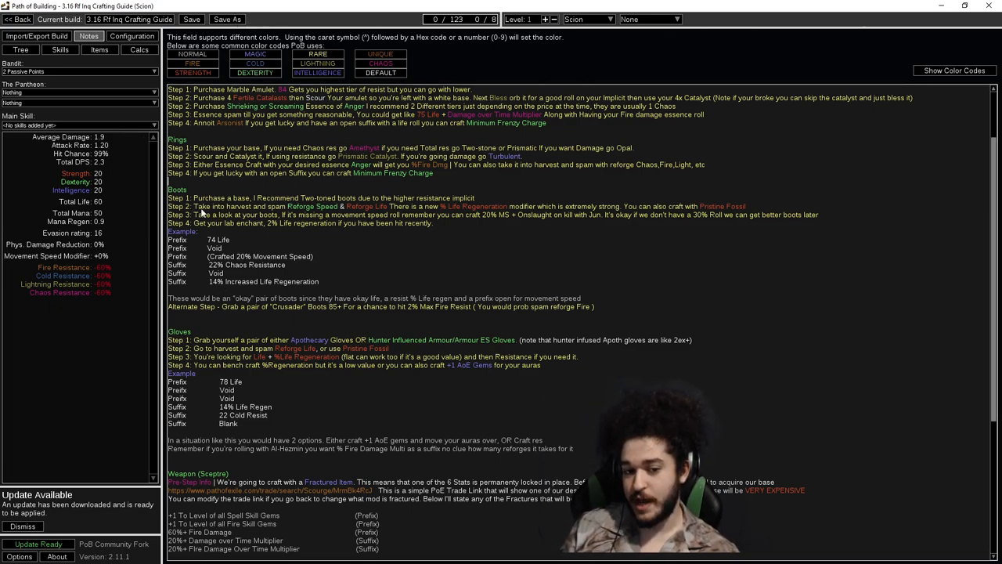
mouse_move(341, 215)
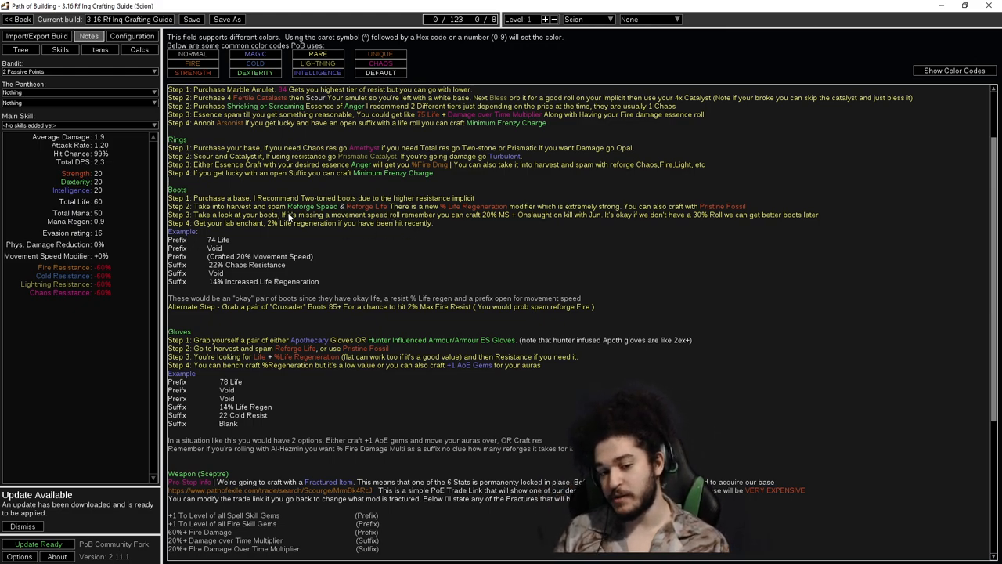
mouse_move(499, 215)
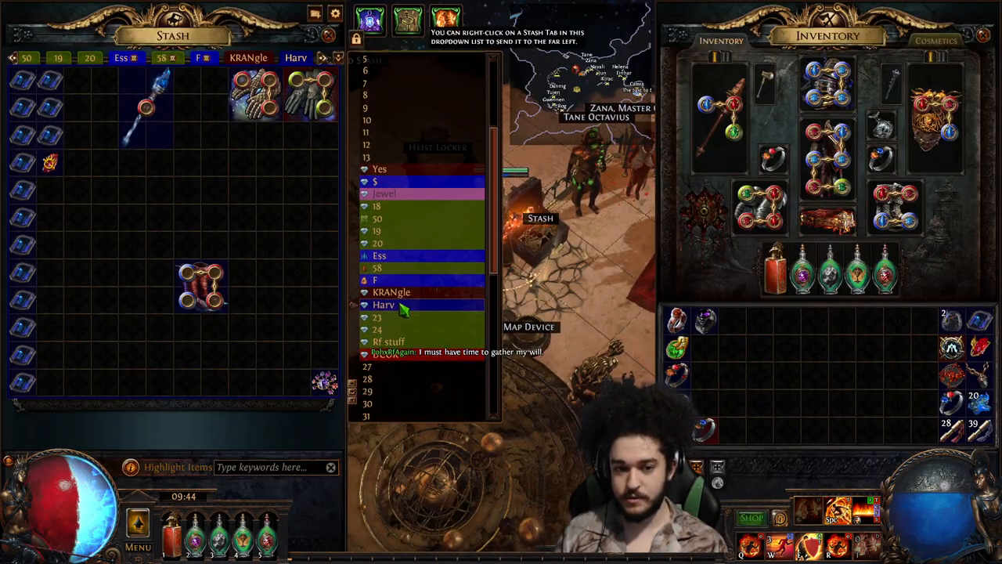
mouse_move(149, 101)
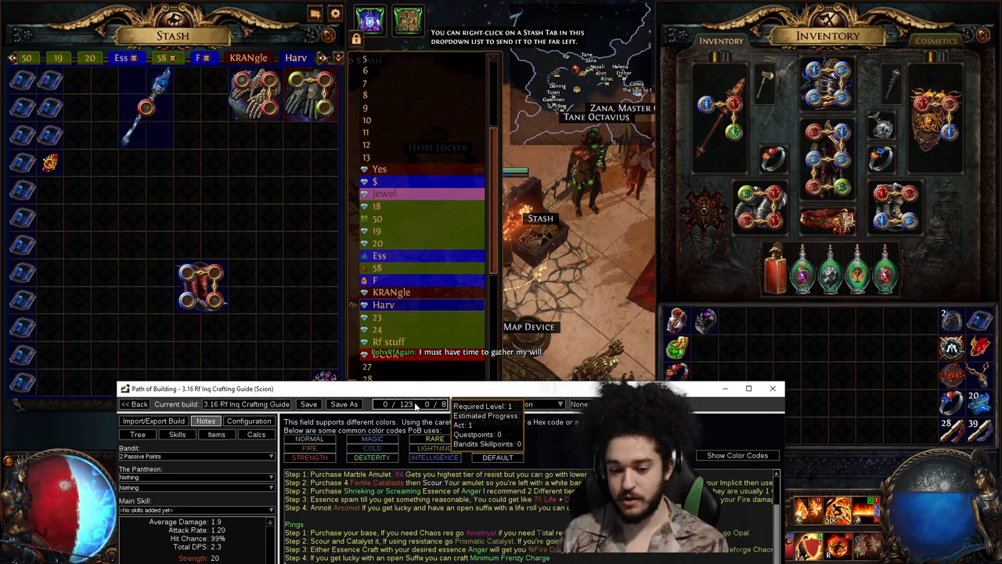
- Enlarge the notes window and scroll to the Weapon (Sceptre) crafting section
left_click(748, 388)
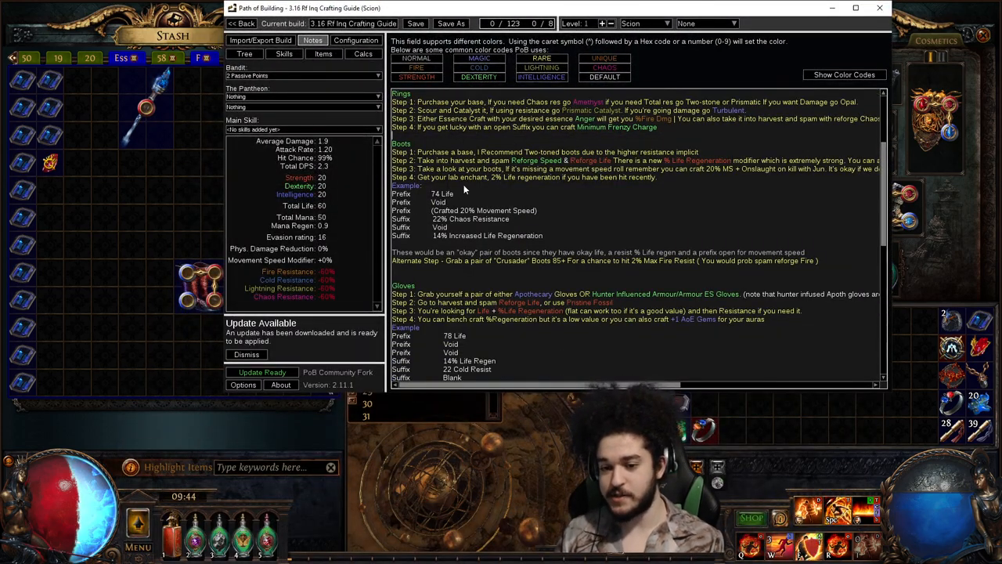
scroll("down", 3)
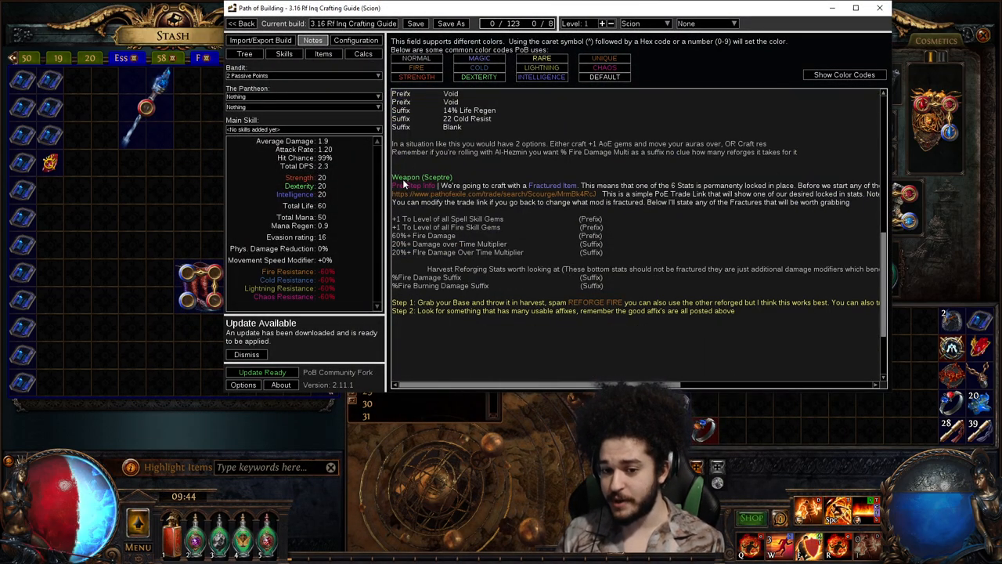
mouse_move(460, 192)
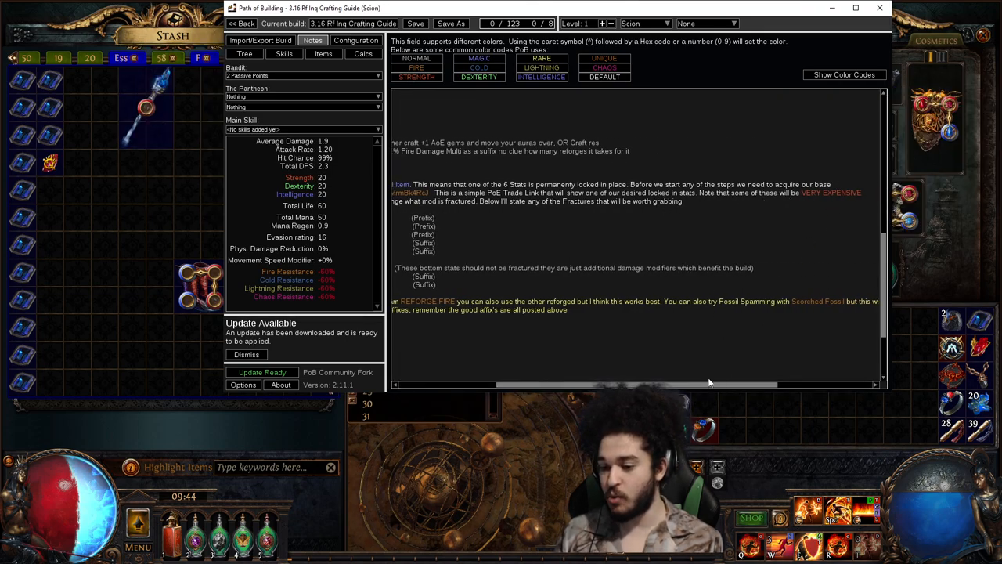
scroll("up", 3)
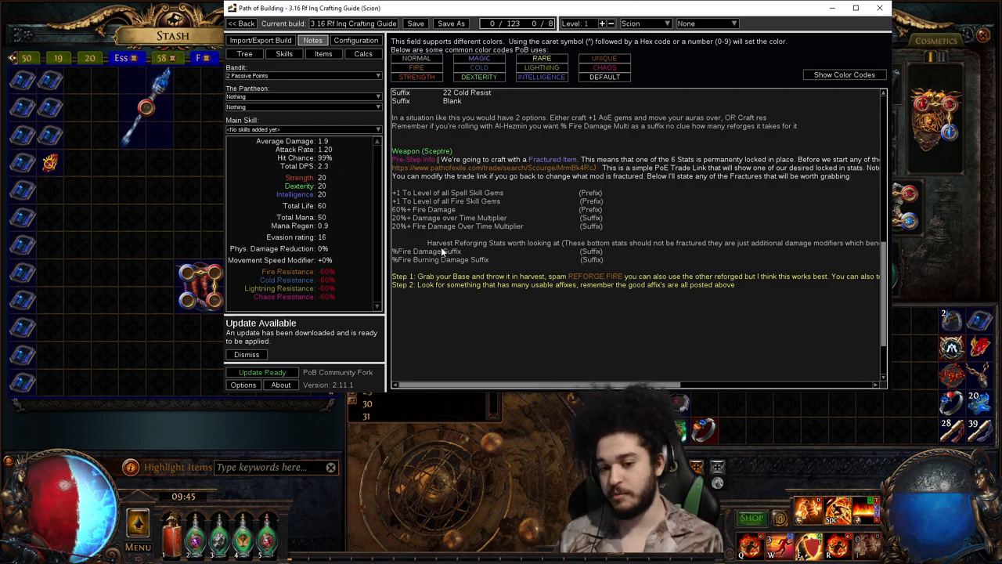
mouse_move(523, 257)
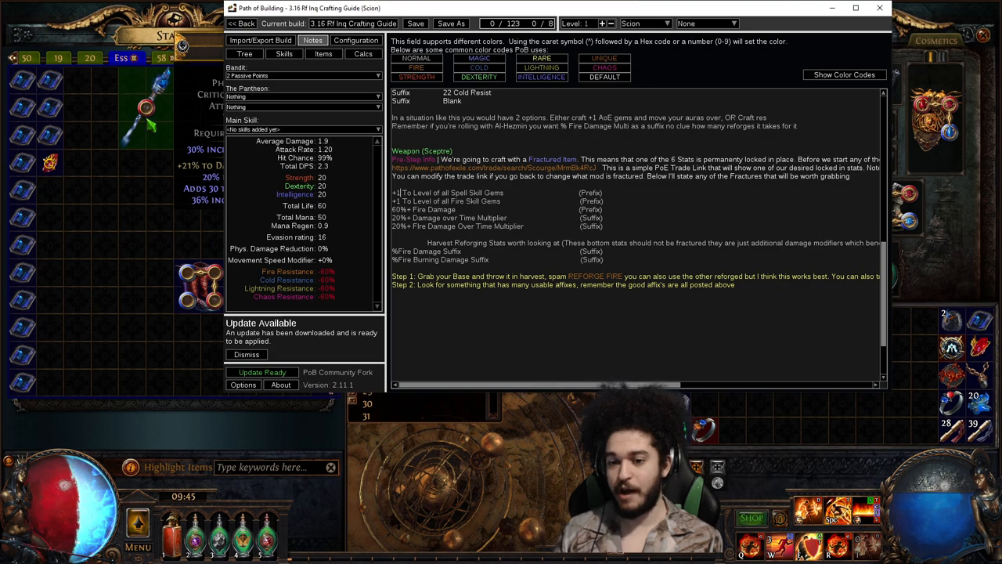
scroll("down", 3)
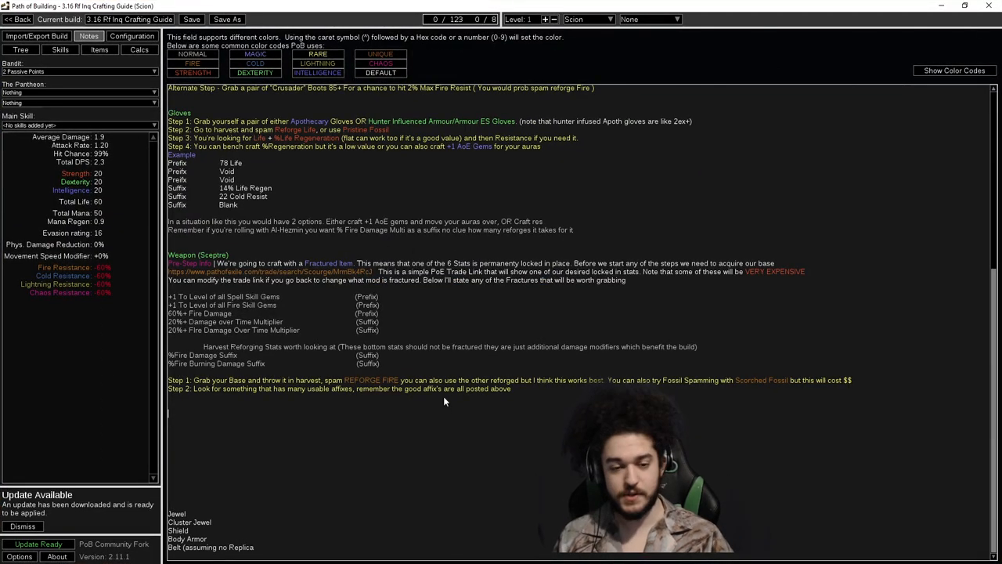
scroll("up", 3)
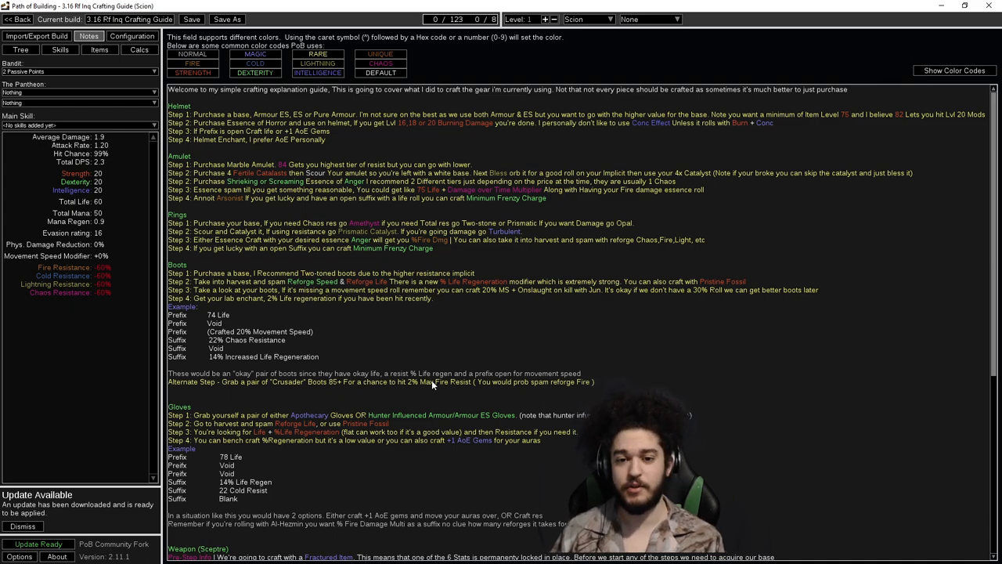
scroll("down", 3)
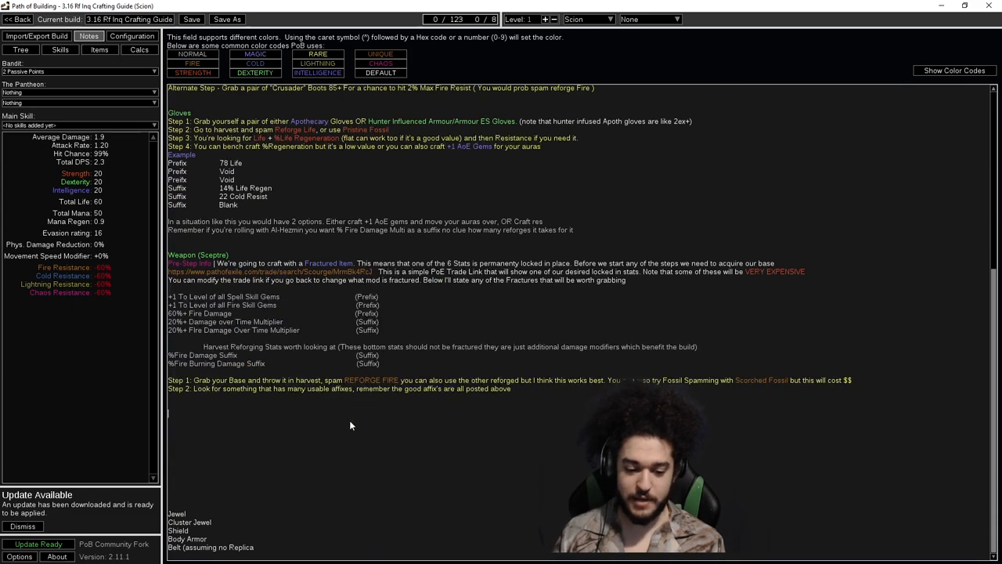
scroll("up", 3)
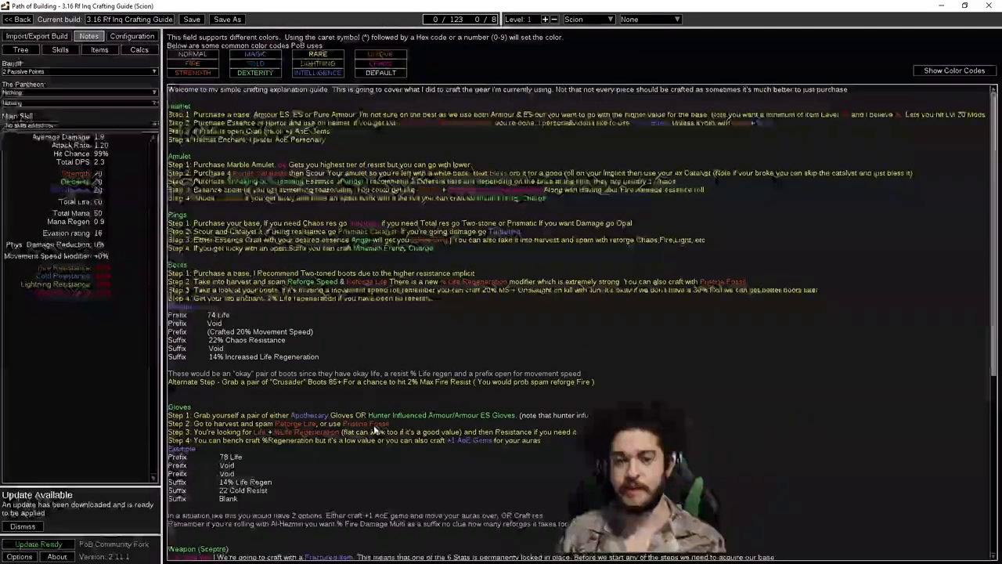